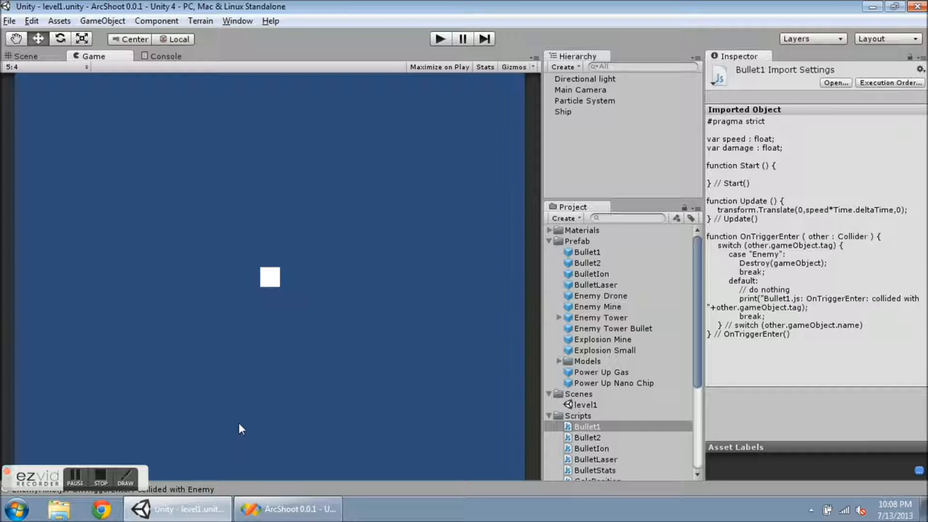
mouse_move(330, 339)
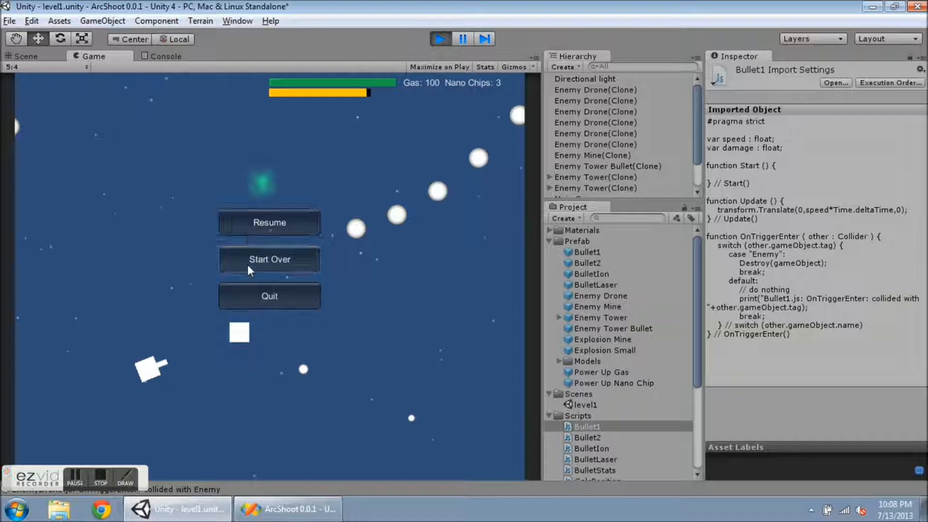
mouse_move(268, 295)
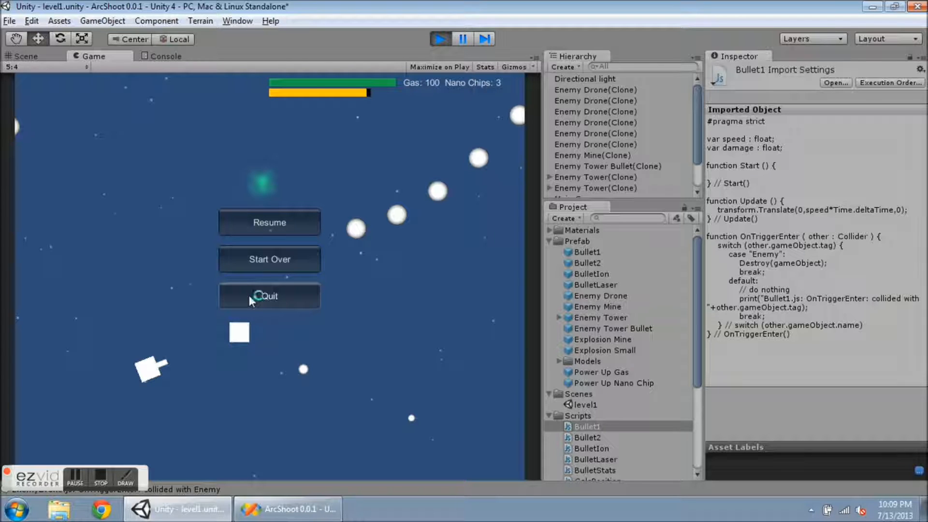
mouse_move(257, 360)
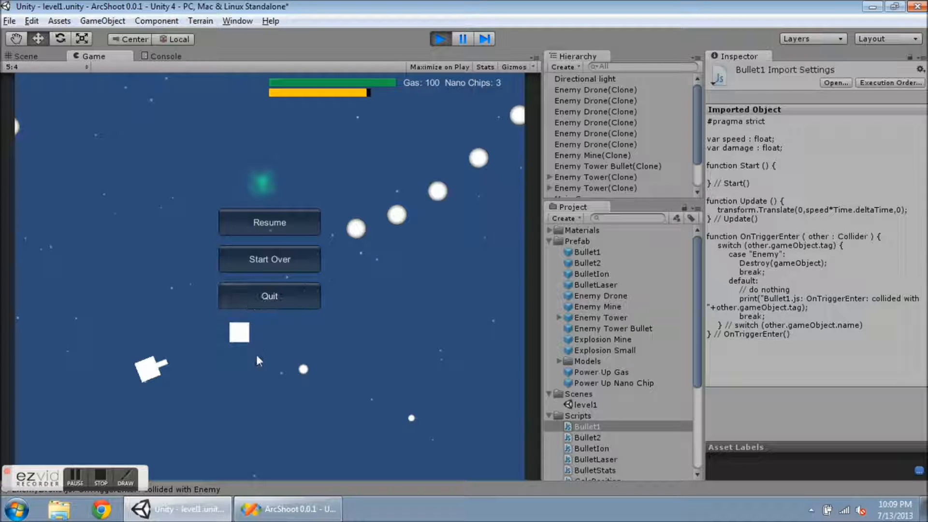
click(268, 222)
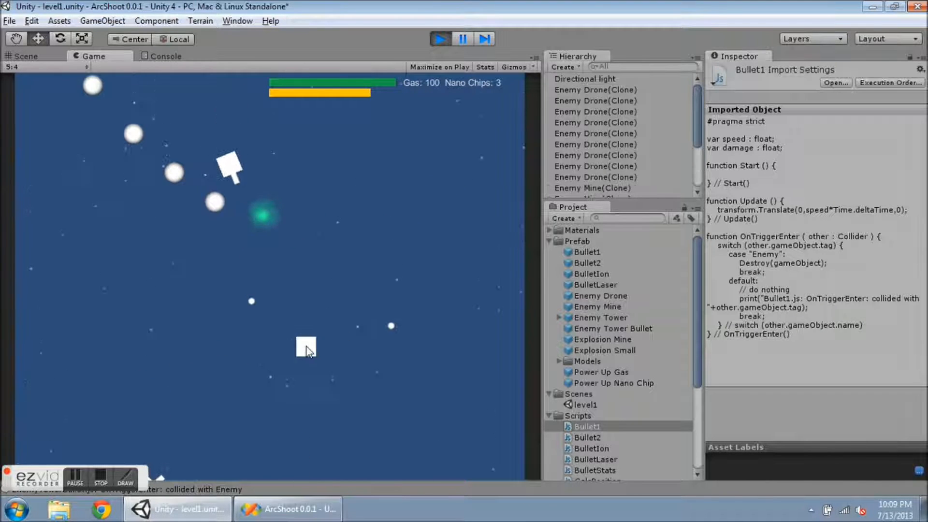
click(462, 38)
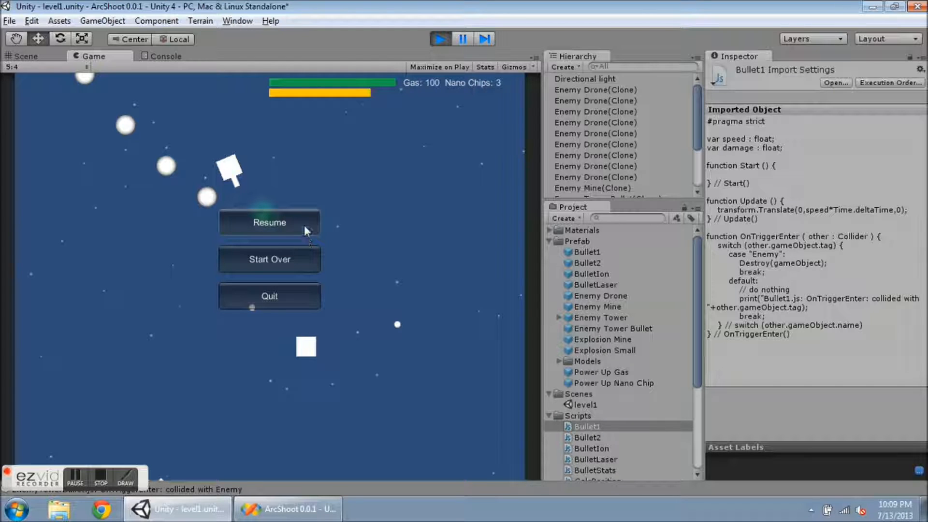
click(269, 222)
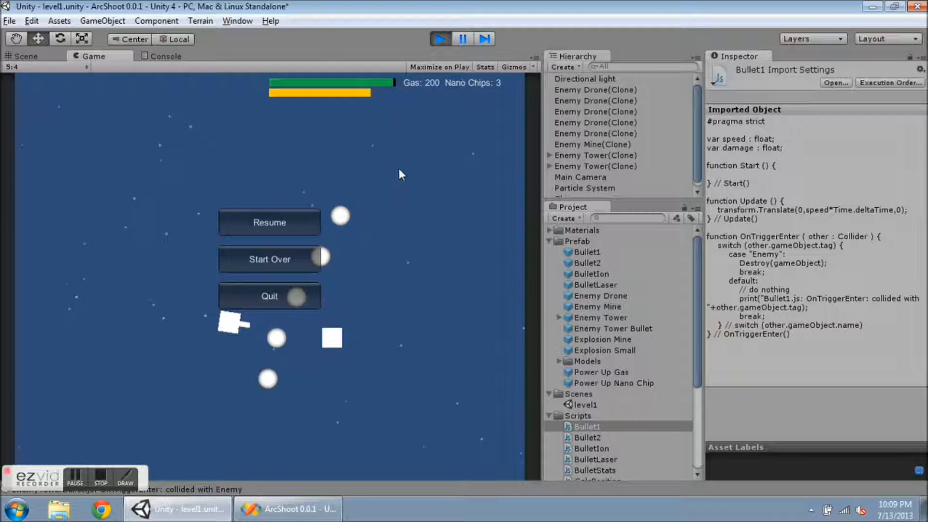
mouse_move(481, 111)
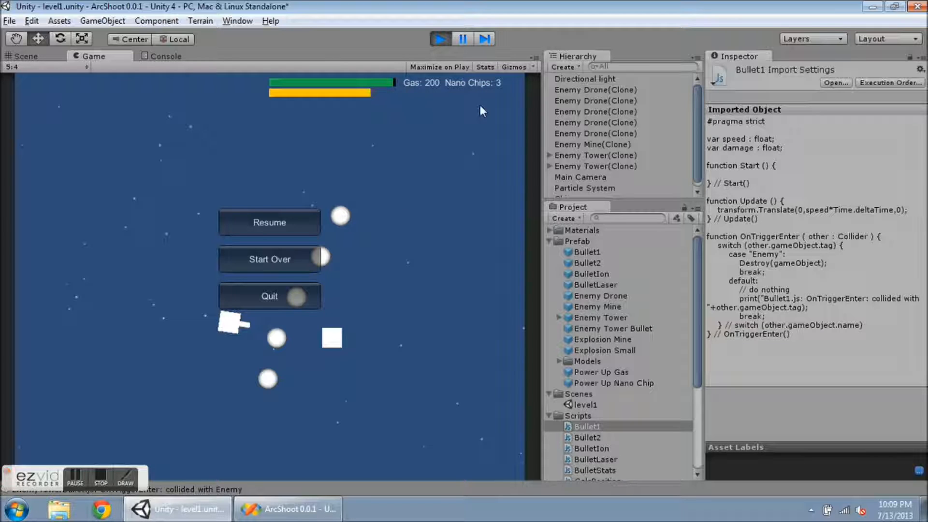
mouse_move(296, 263)
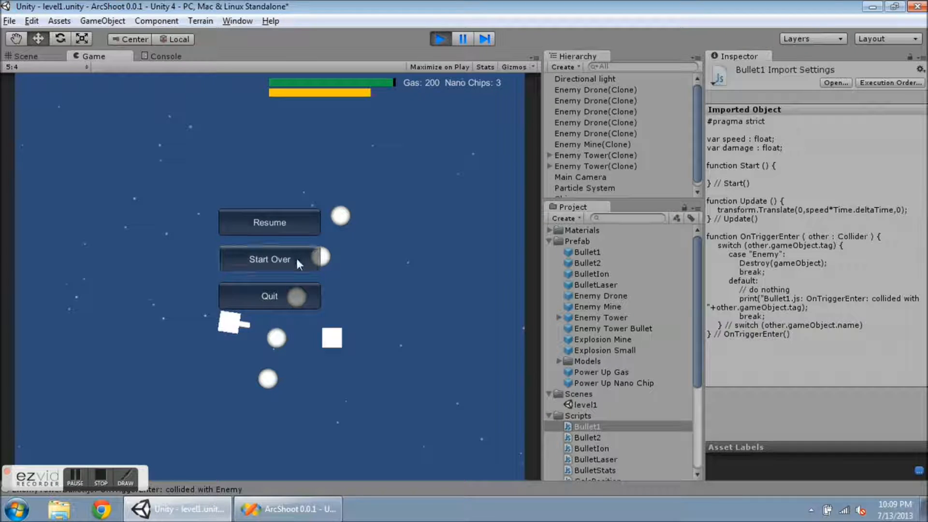
- Restart the level via Start Over, check the scenes listed in Build Settings, then stop play mode
click(269, 259)
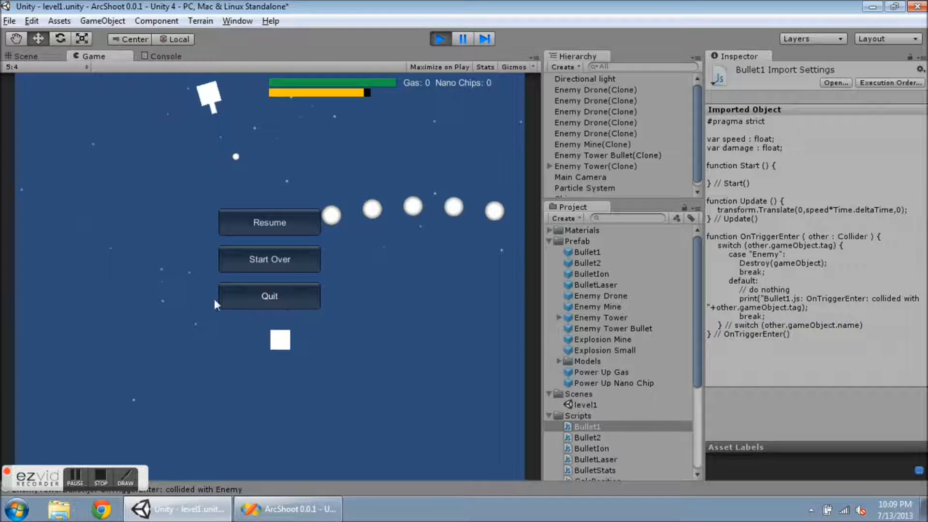
click(269, 223)
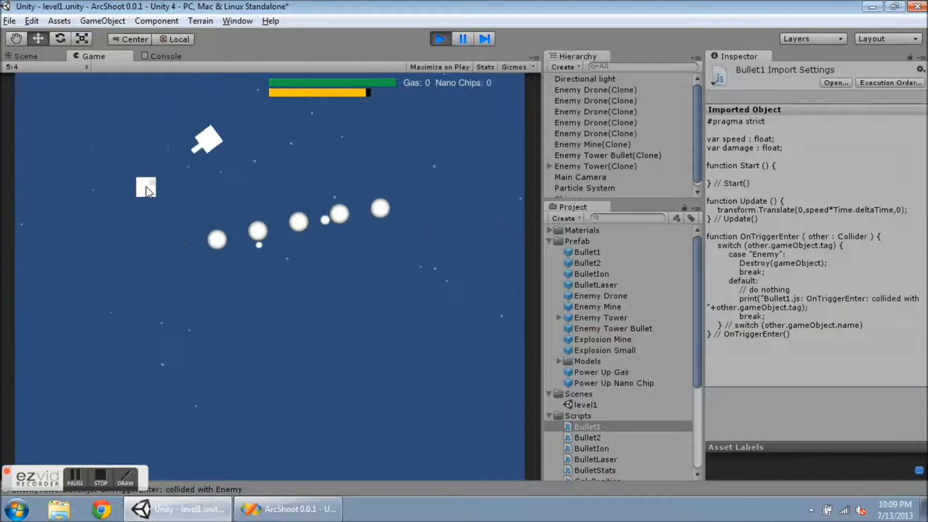
click(10, 20)
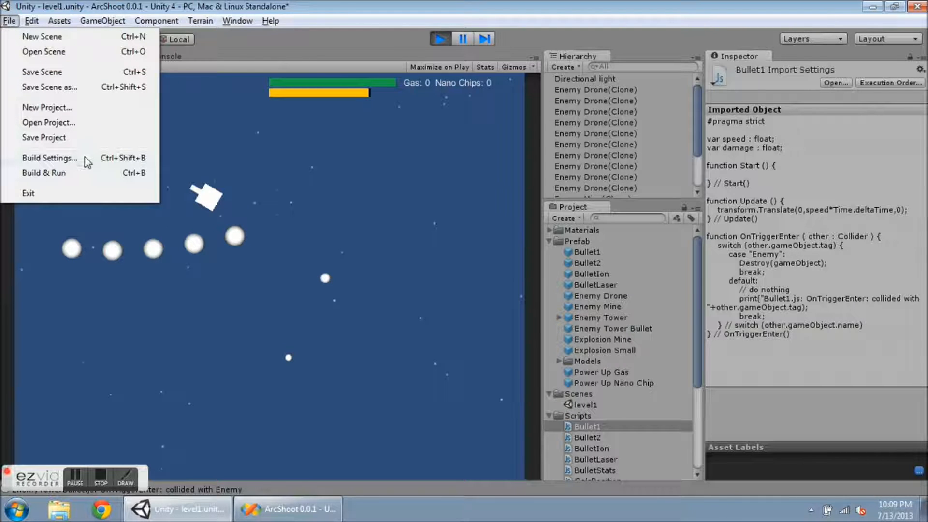
click(49, 157)
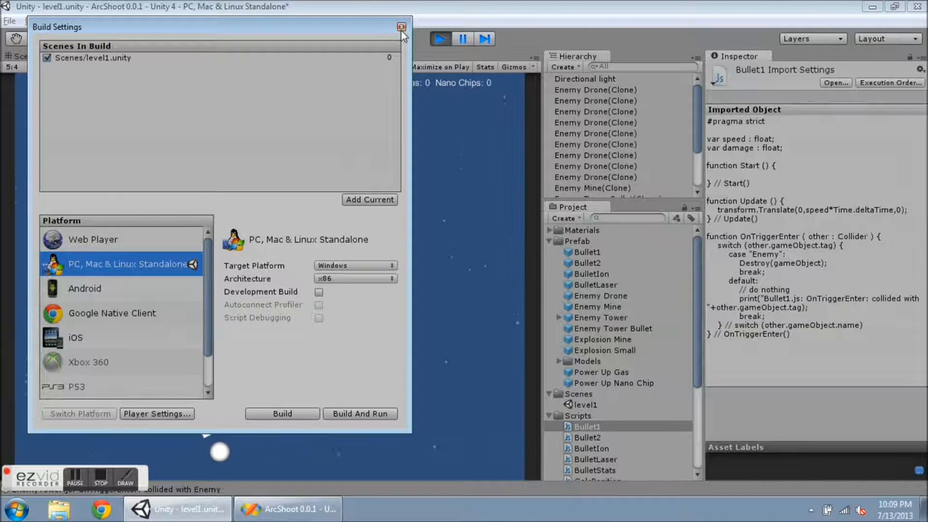
click(402, 27)
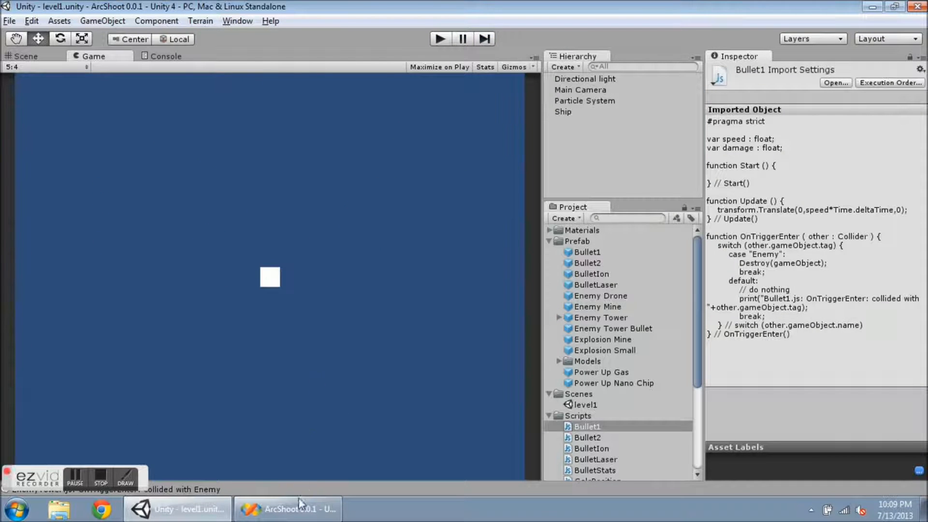
- Switch to Visual Studio showing Ship.js's Update with battery recharge and life-limit logic
click(287, 508)
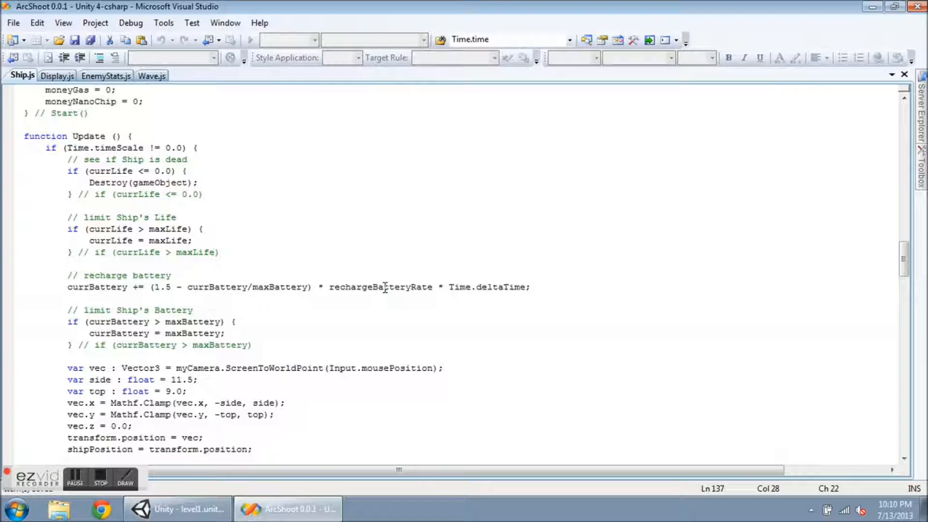
mouse_move(485, 284)
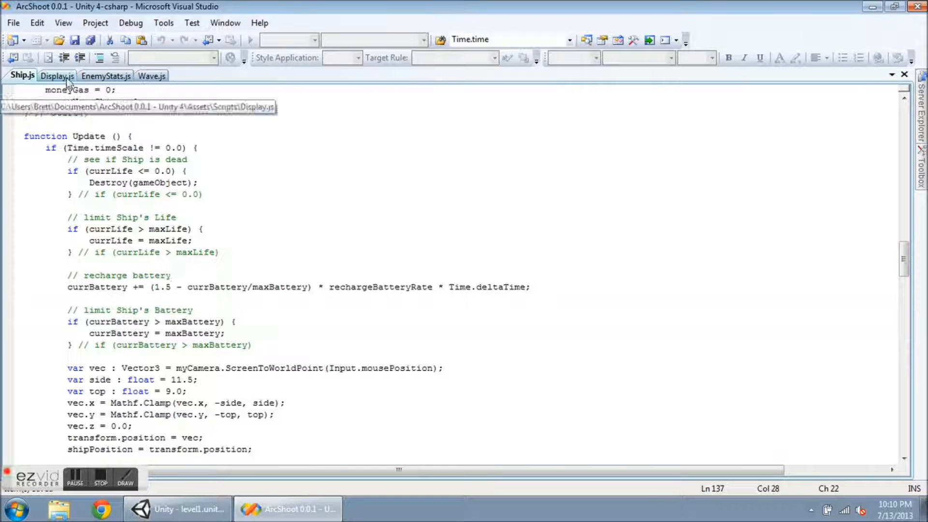
- Show Display.js's Update function that pauses or resumes game and music on Escape
click(57, 76)
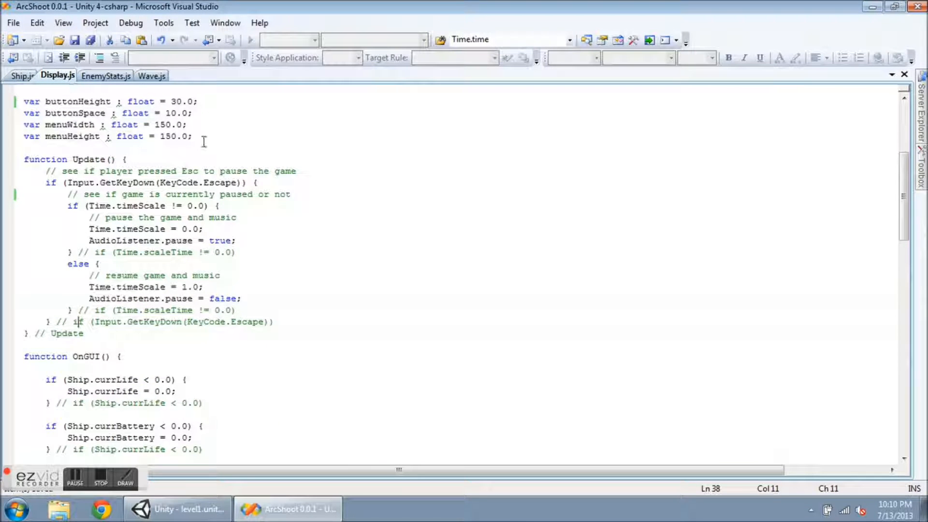
mouse_move(234, 150)
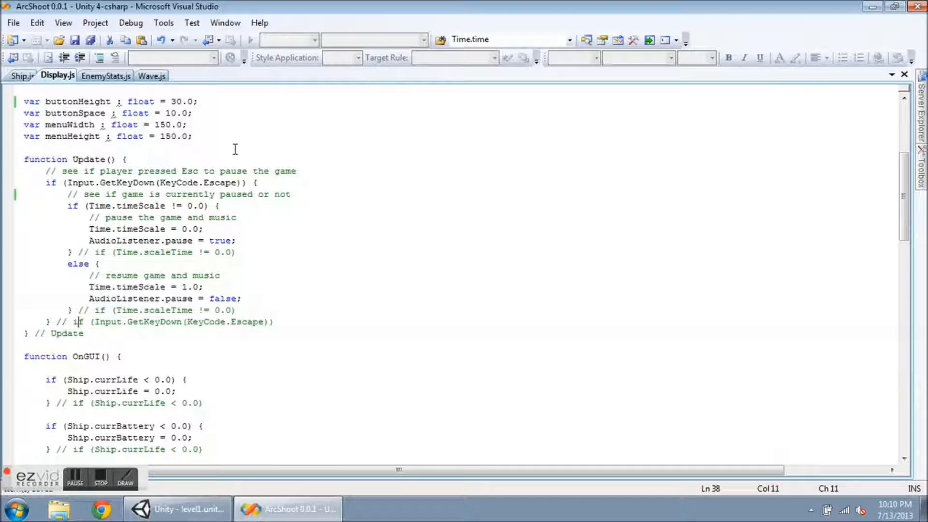
mouse_move(257, 164)
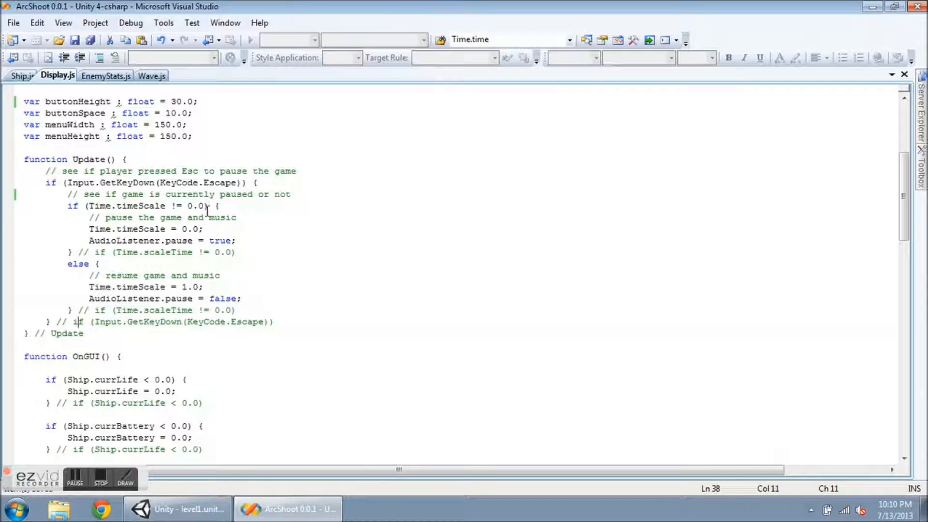
mouse_move(209, 229)
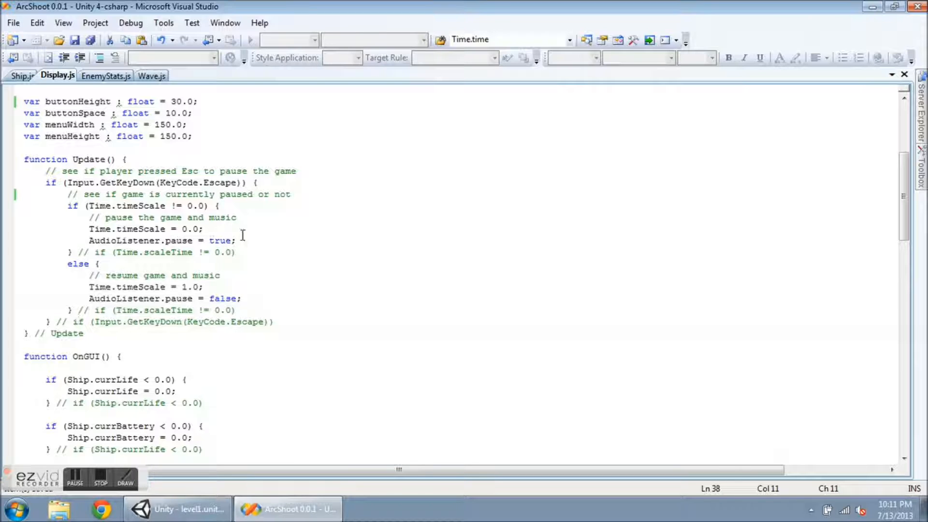
mouse_move(251, 241)
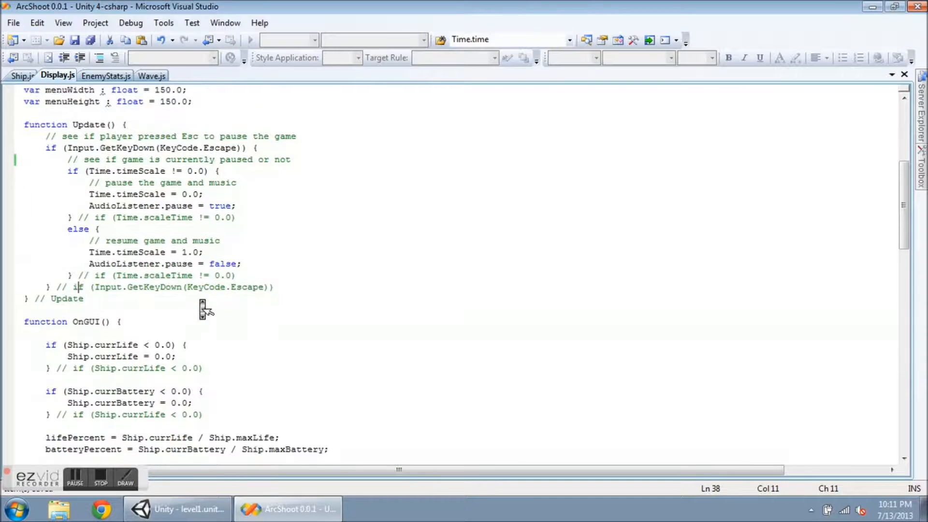
- Scroll Display.js down to the OnGUI block drawing Resume, Start Over and Quit buttons
scroll(down, 3)
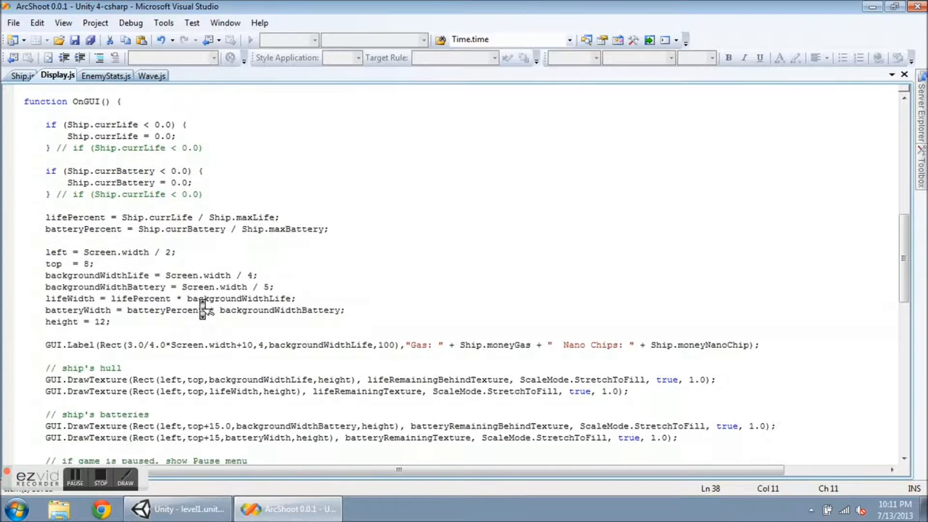
scroll(down, 3)
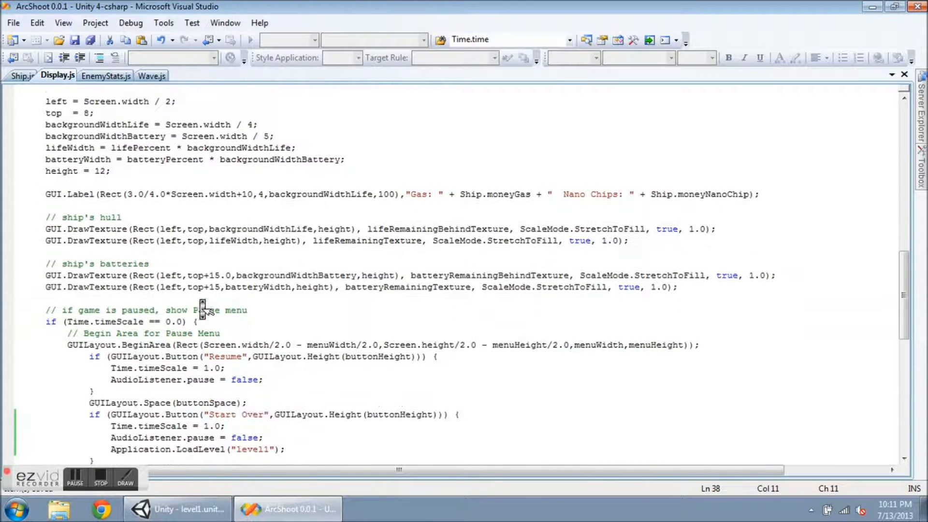
scroll(down, 3)
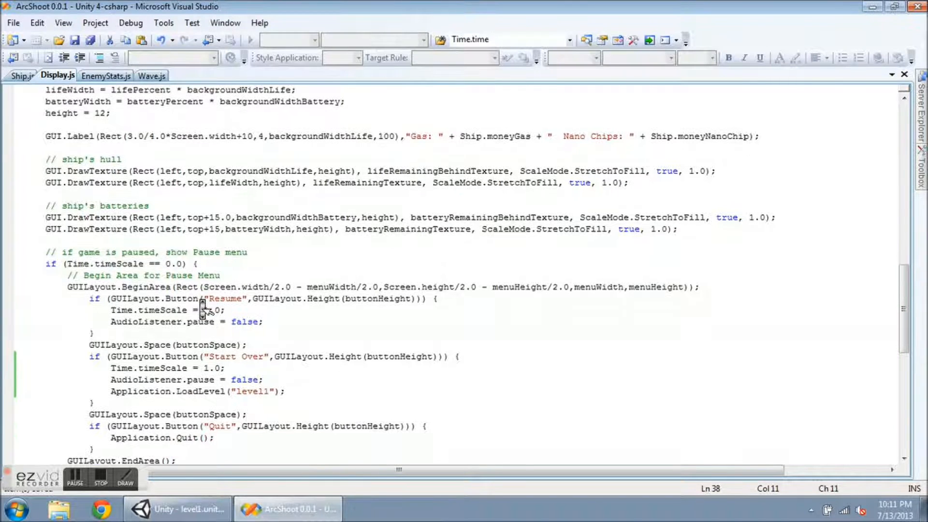
scroll(down, 3)
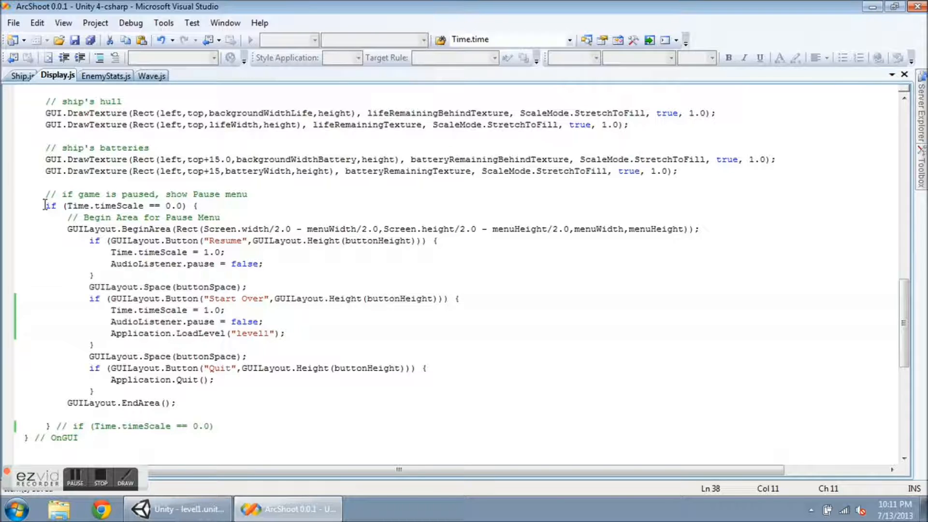
mouse_move(106, 205)
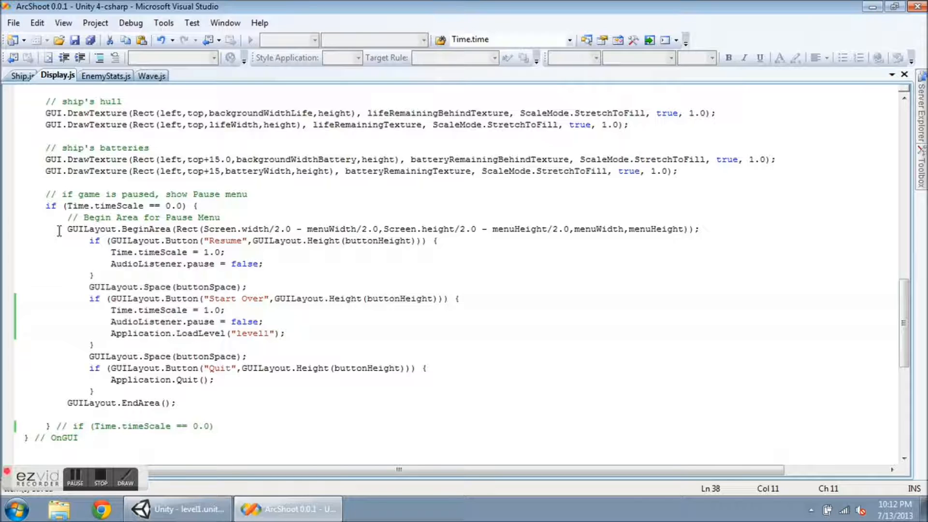
mouse_move(88, 269)
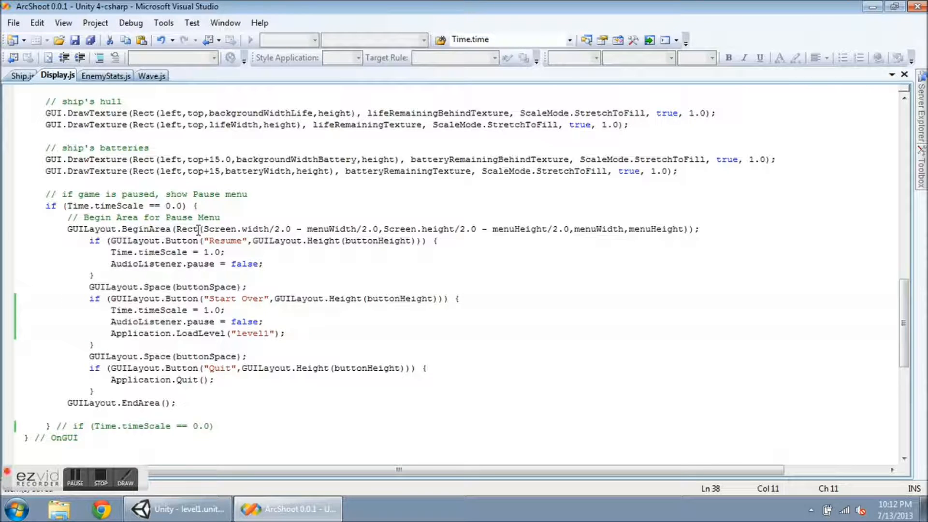
- Highlight Screen in the BeginArea call that centres the pause menu
double_click(220, 229)
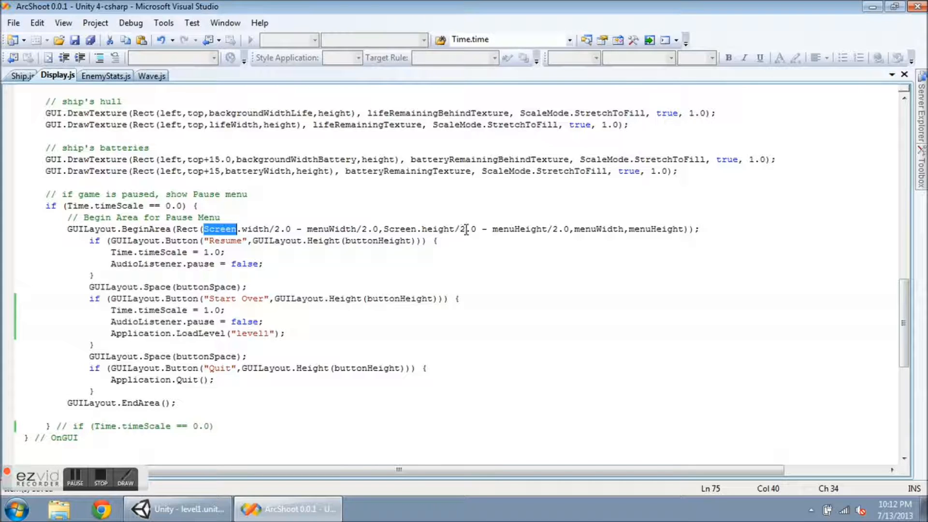
mouse_move(514, 230)
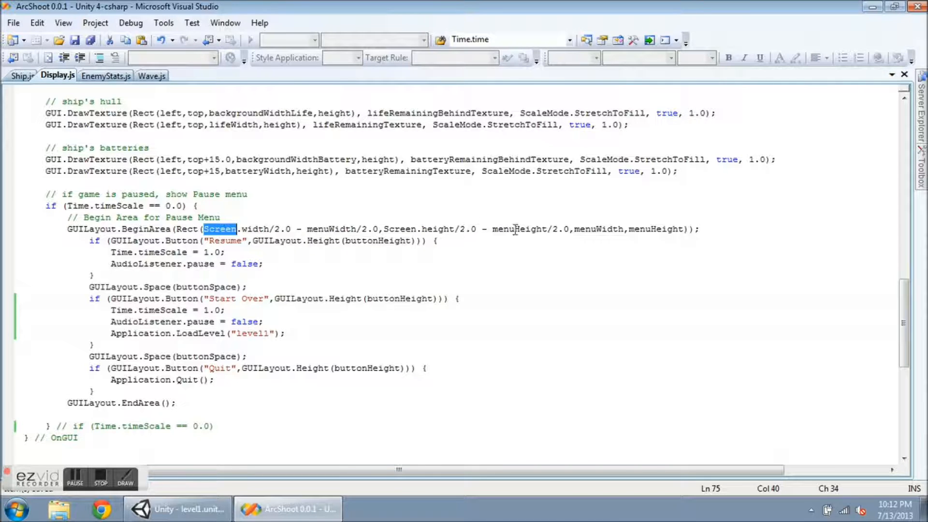
mouse_move(543, 230)
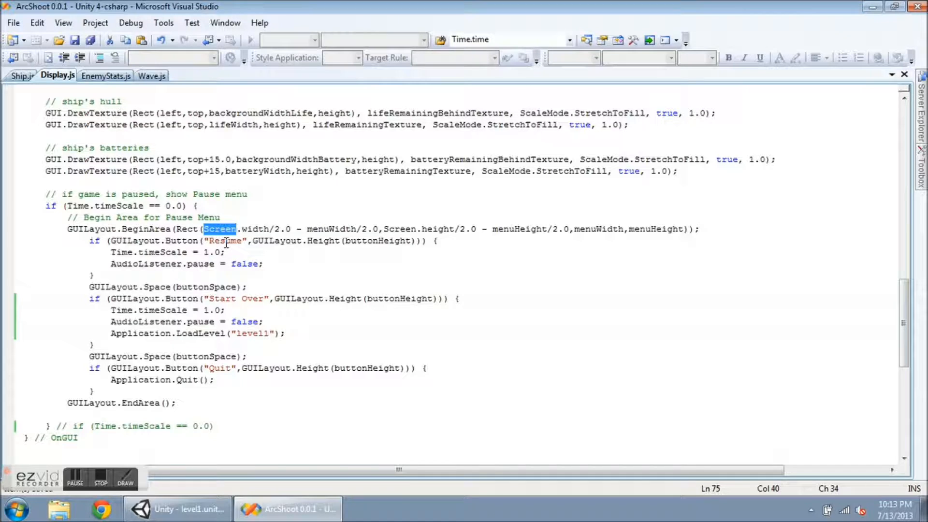
mouse_move(231, 243)
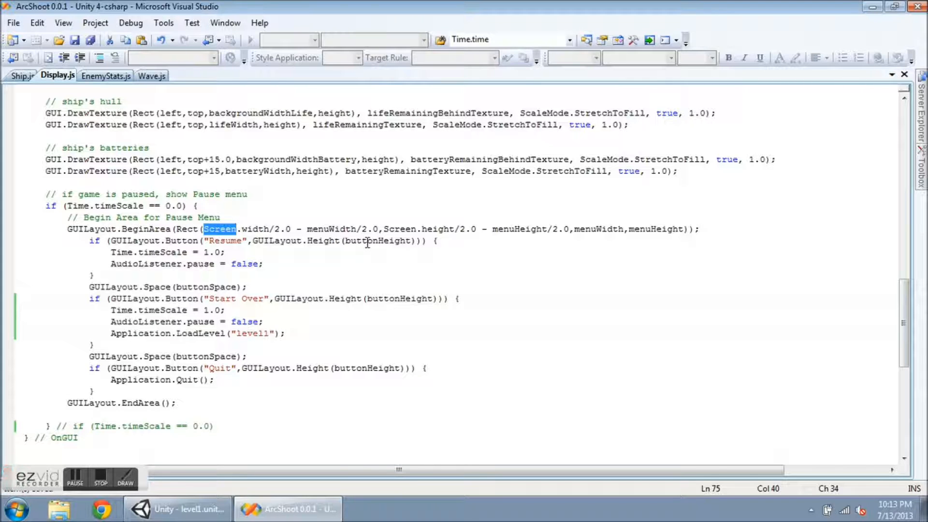
mouse_move(254, 253)
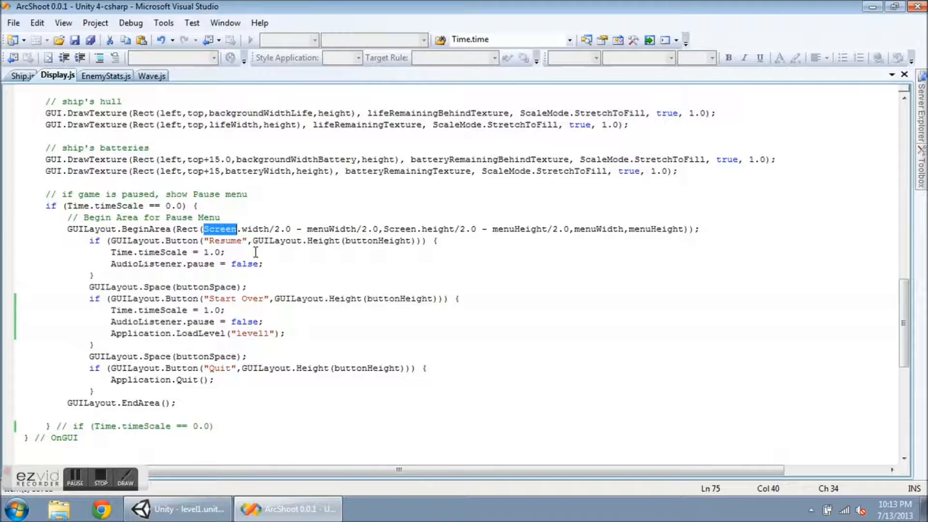
mouse_move(278, 266)
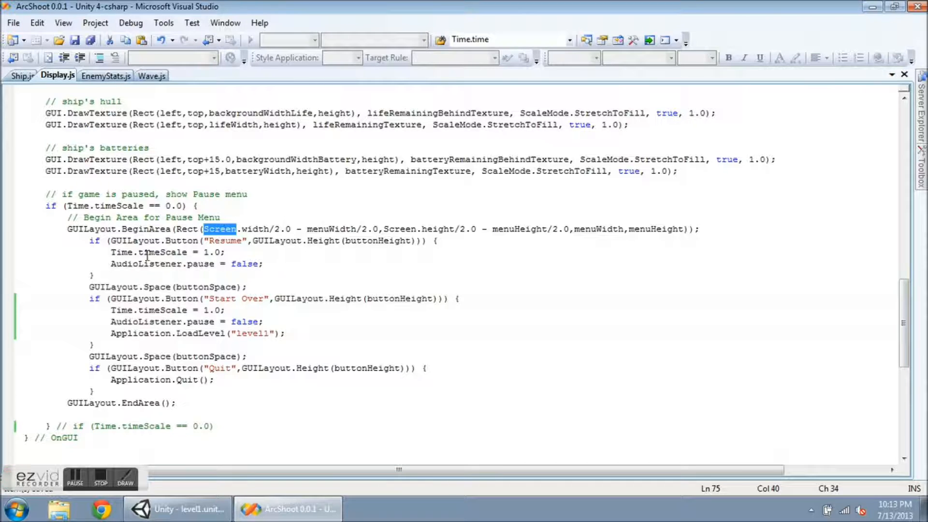
mouse_move(228, 263)
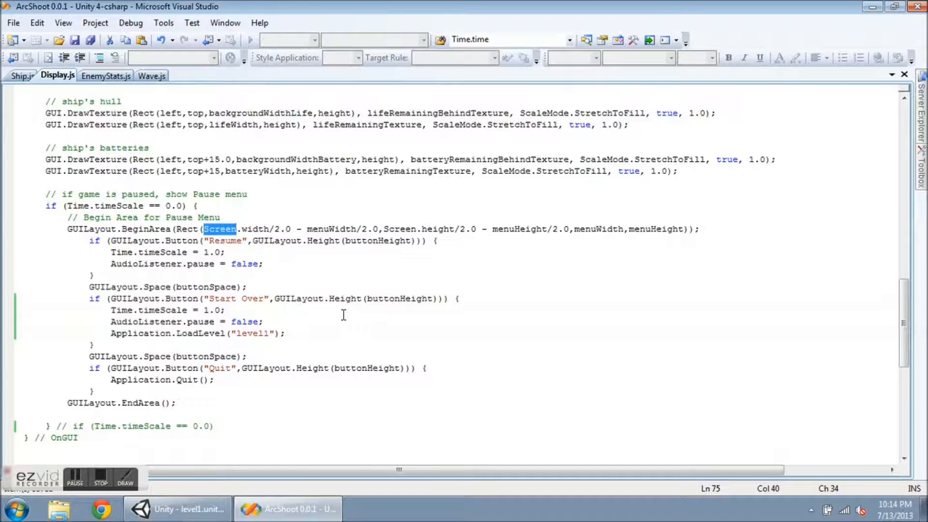
mouse_move(255, 312)
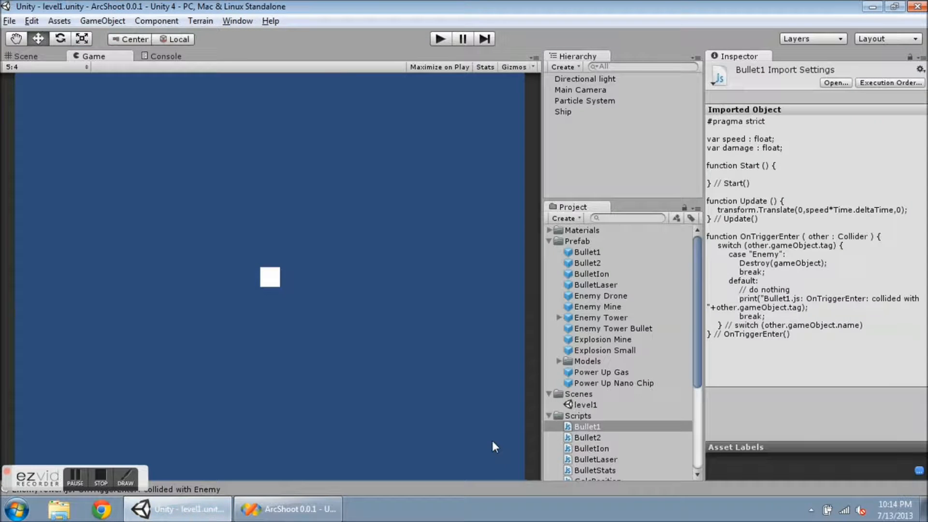
mouse_move(599, 410)
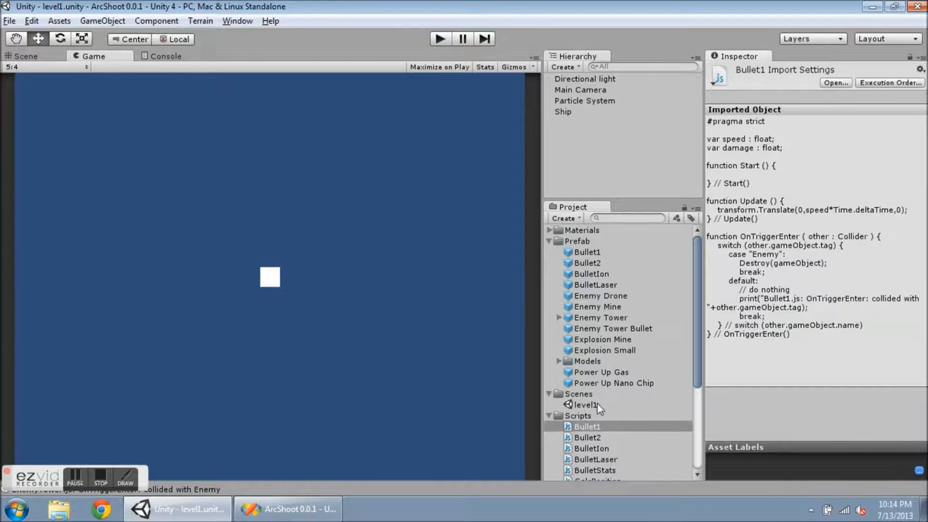
mouse_move(607, 410)
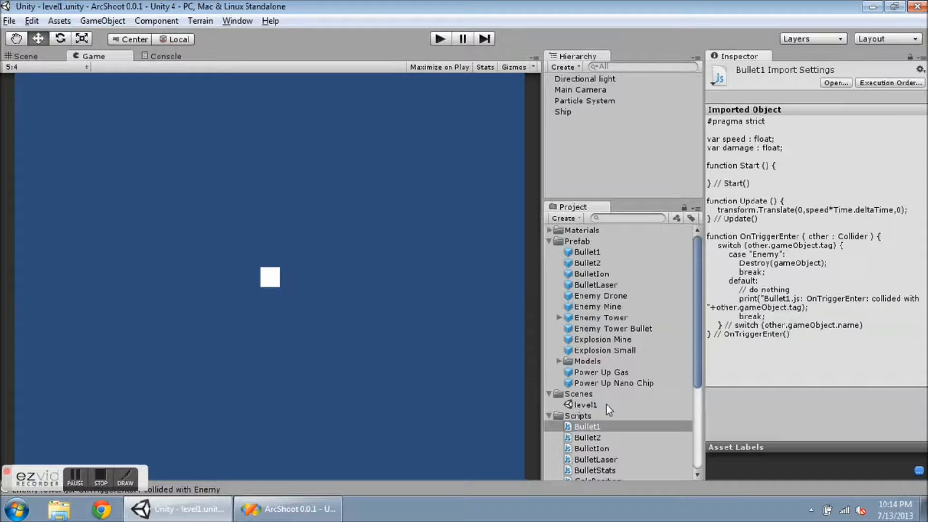
mouse_move(356, 483)
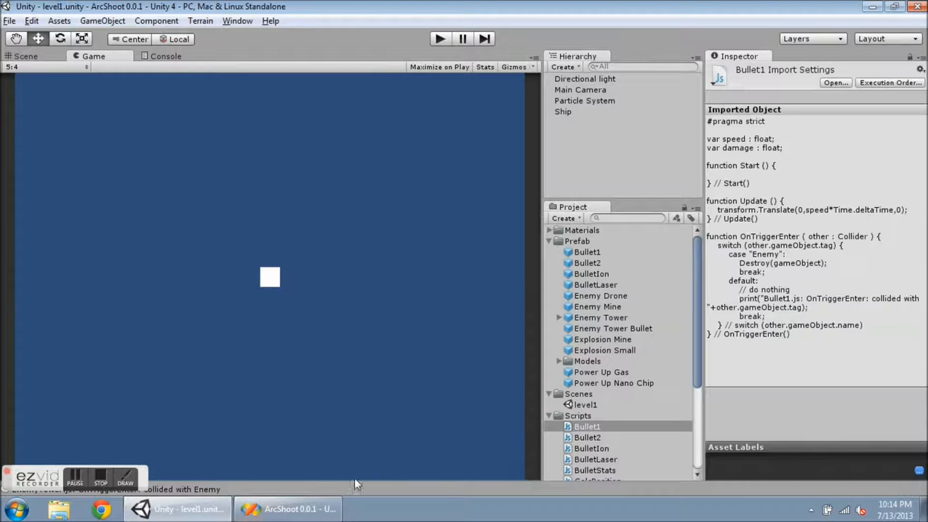
- Return to the Unity editor with level1 and show the File menu's build commands
click(288, 509)
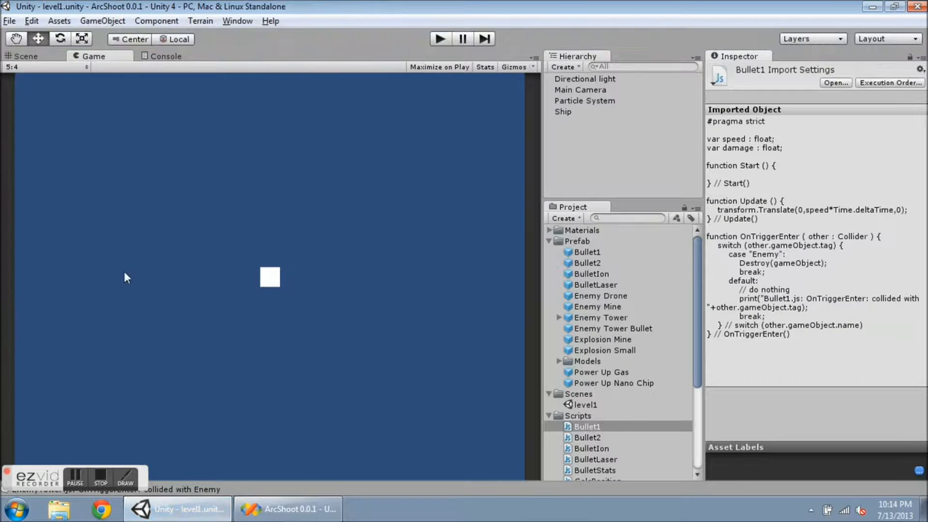
click(10, 20)
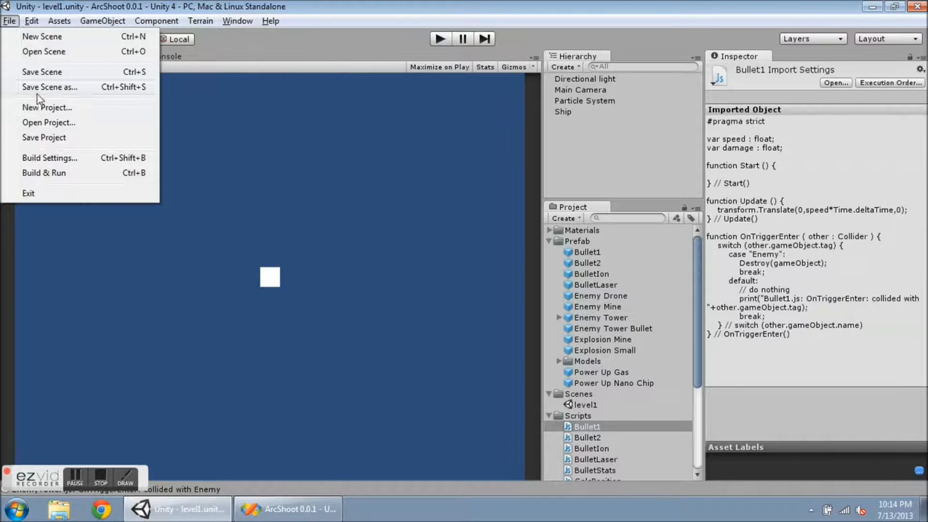
click(49, 157)
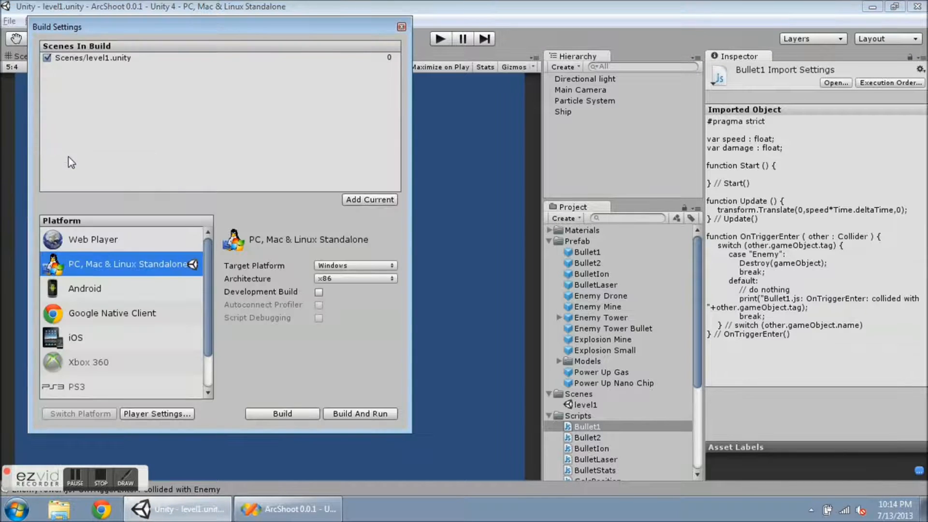
mouse_move(312, 104)
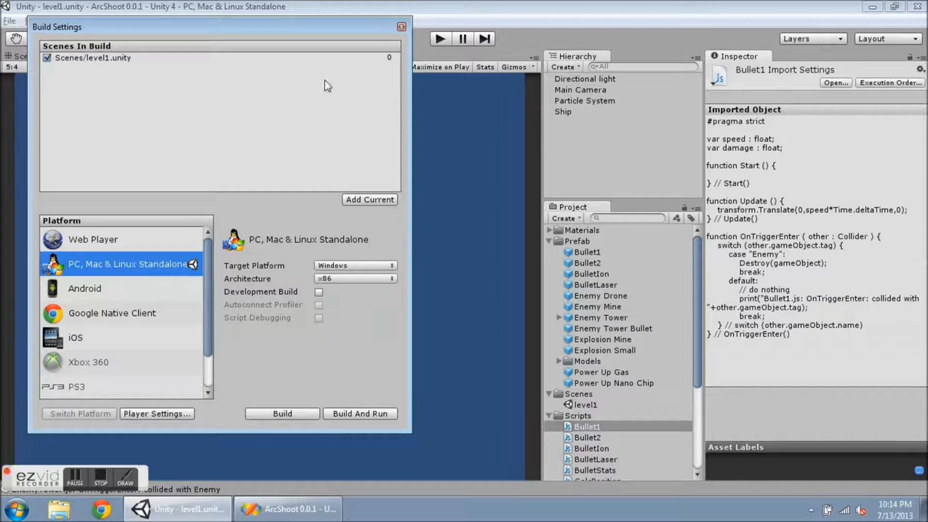
mouse_move(320, 114)
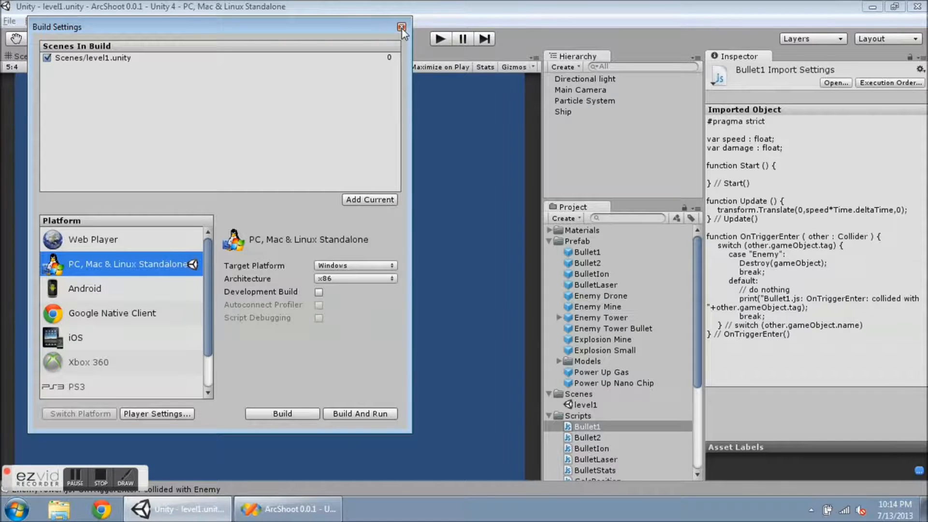
click(401, 27)
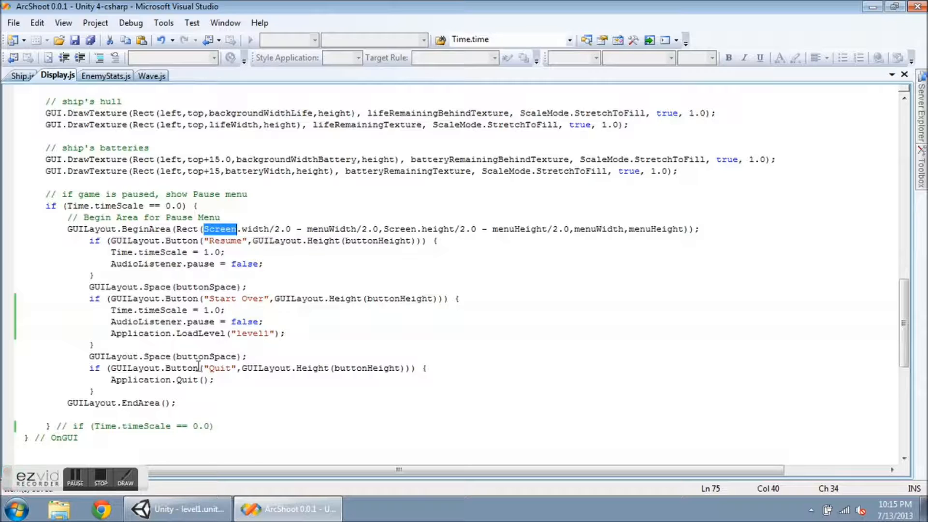
mouse_move(154, 382)
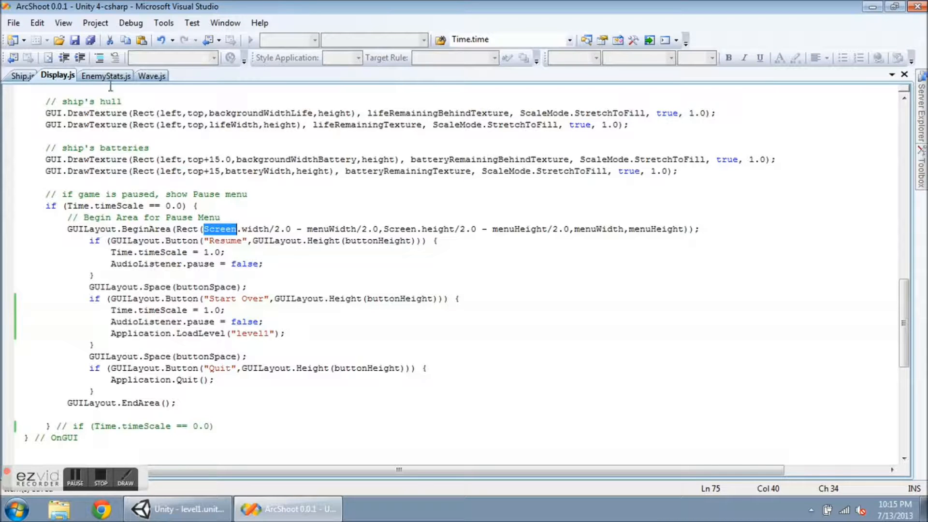
- Show EnemyStats.js with its Start function setting enemy life per type
click(106, 75)
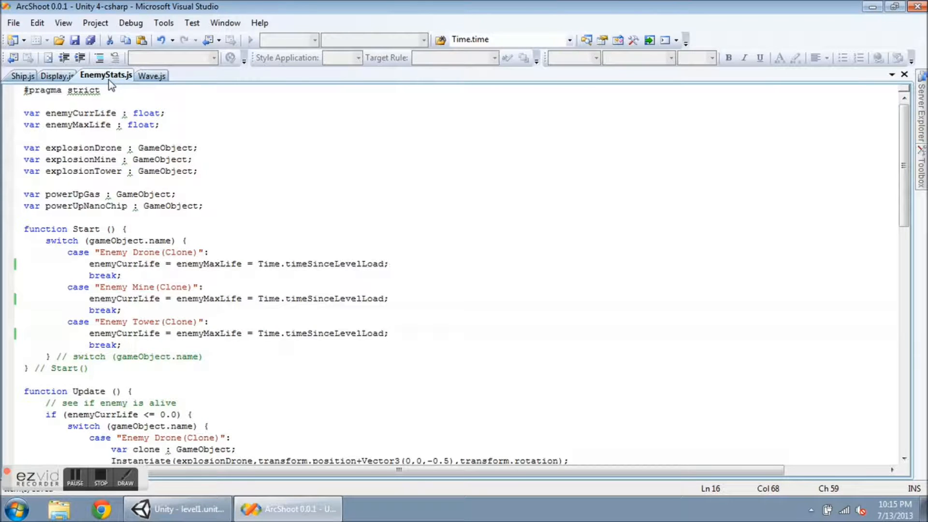
mouse_move(234, 246)
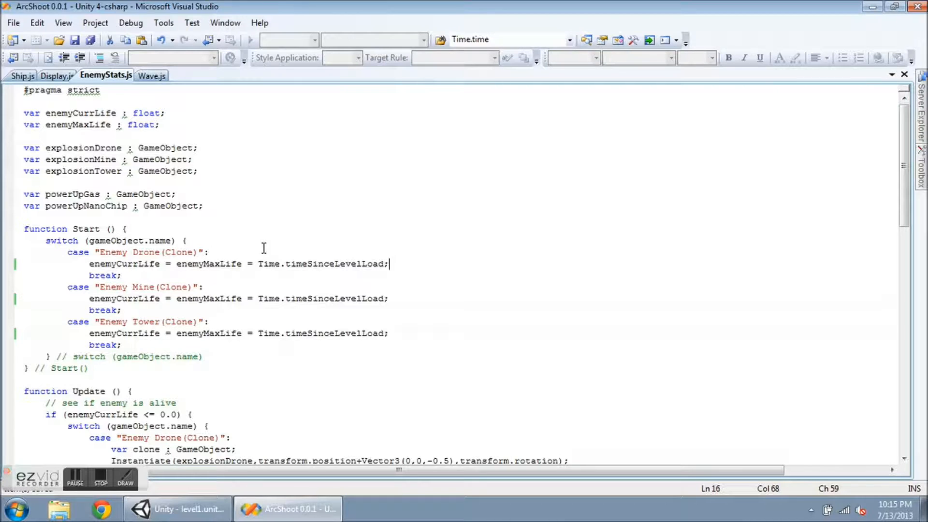
mouse_move(283, 254)
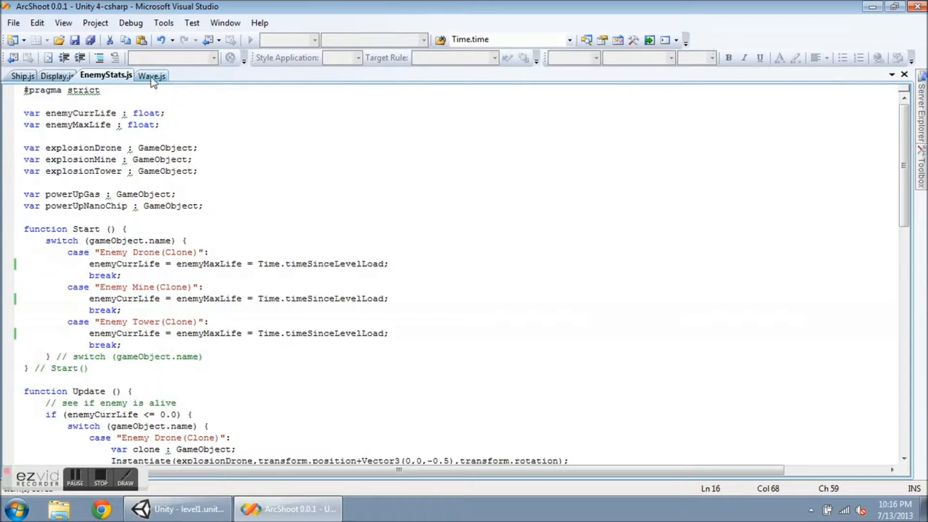
- Show Wave.js's Update comparing Time.timeSinceLevelLoad against nextWave[0]
click(151, 76)
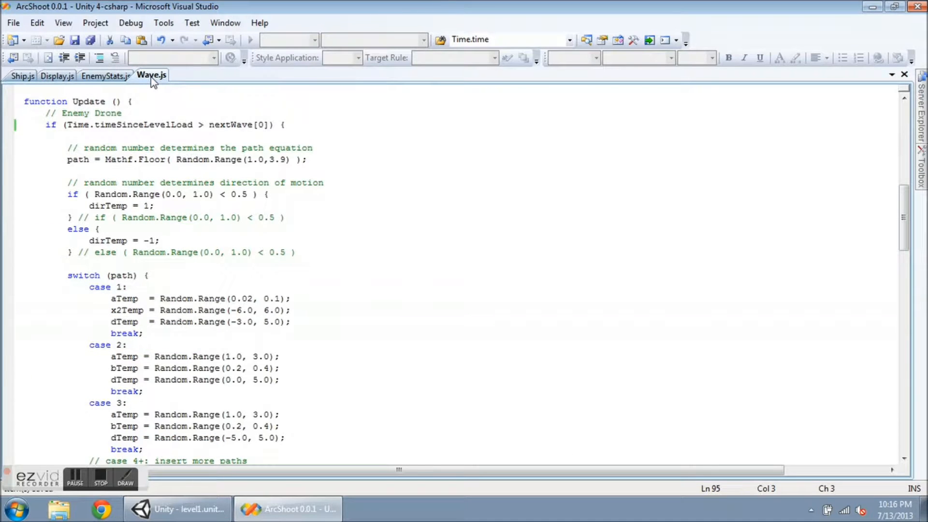
mouse_move(80, 128)
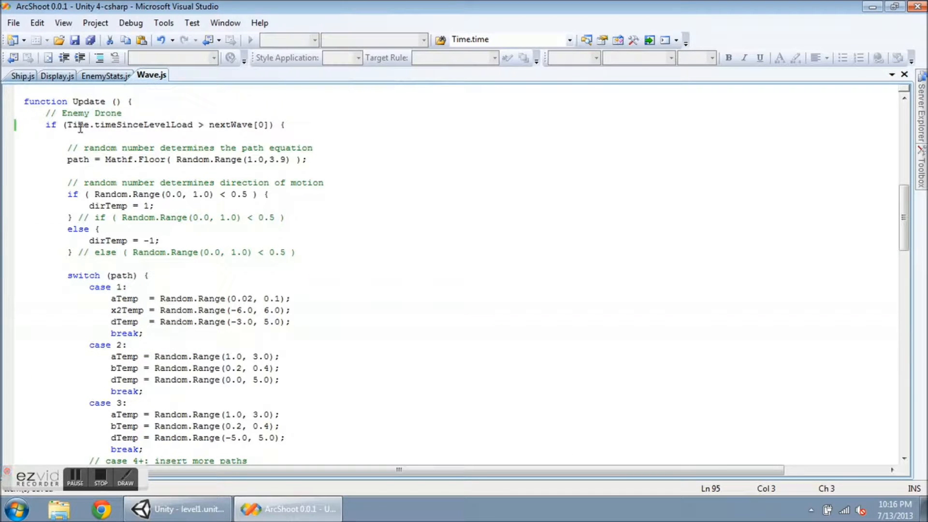
mouse_move(125, 125)
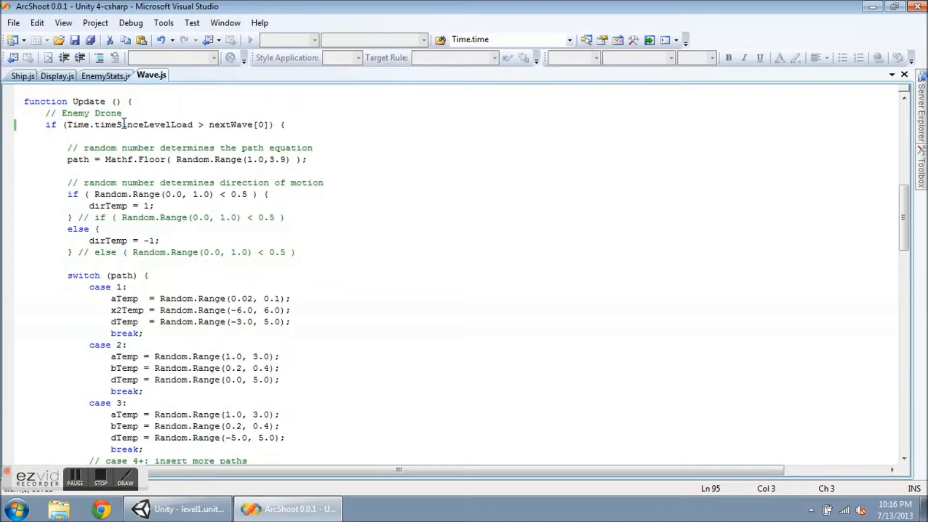
mouse_move(23, 75)
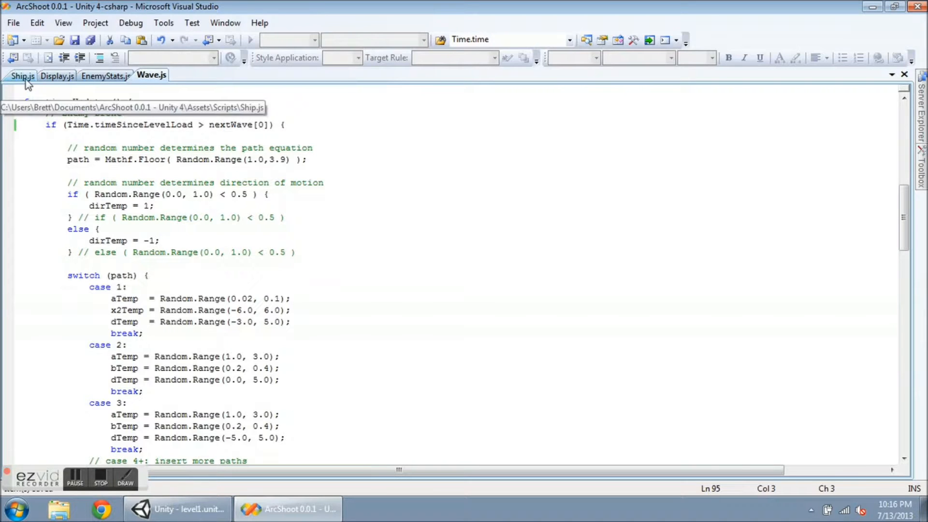
- Show Ship.js and mark the if (Time.timeScale != 0.0) check wrapping Update
click(22, 75)
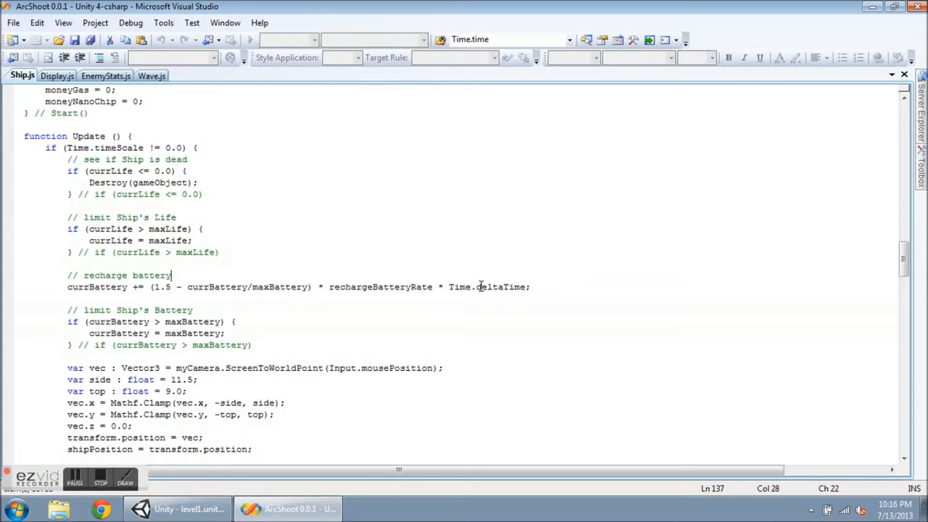
mouse_move(353, 271)
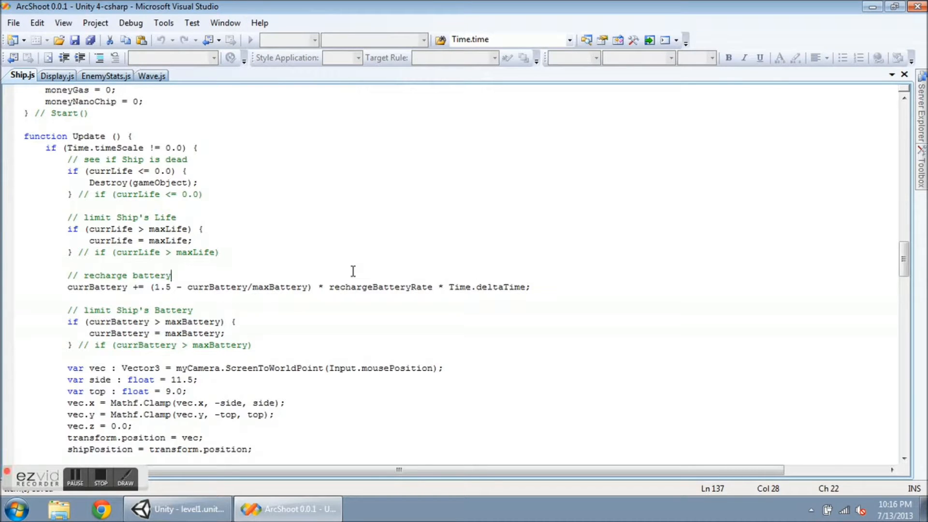
mouse_move(285, 252)
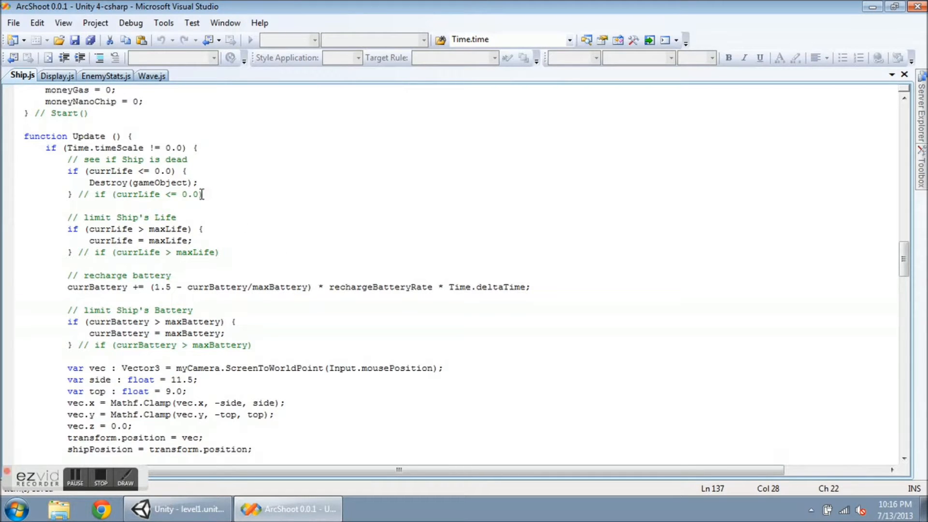
mouse_move(147, 172)
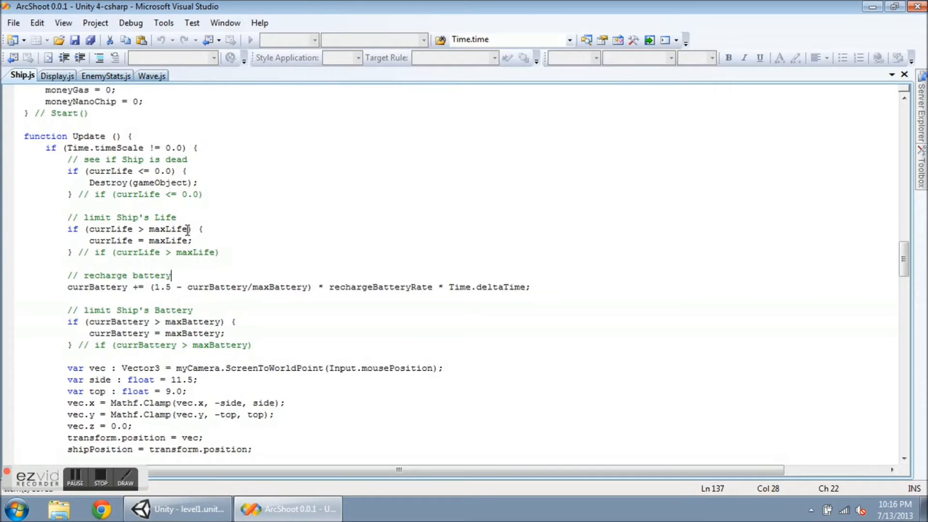
mouse_move(46, 156)
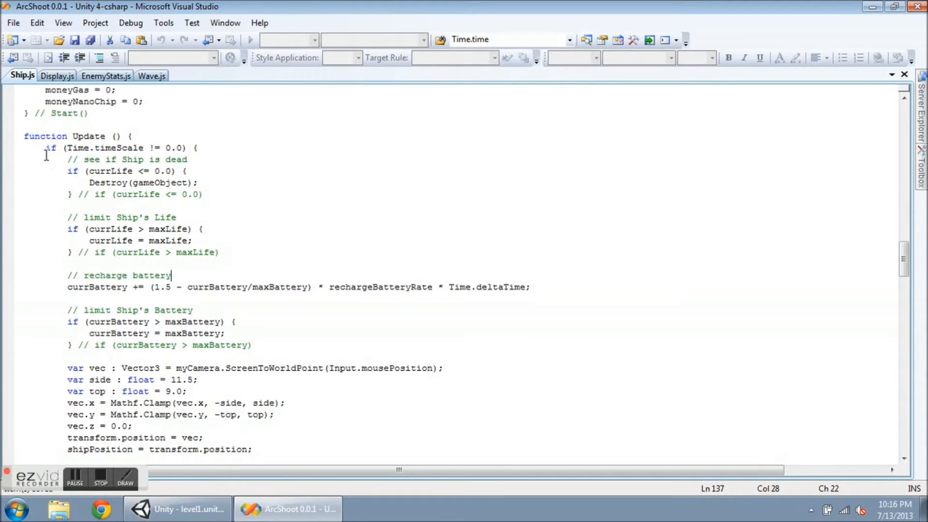
click(47, 147)
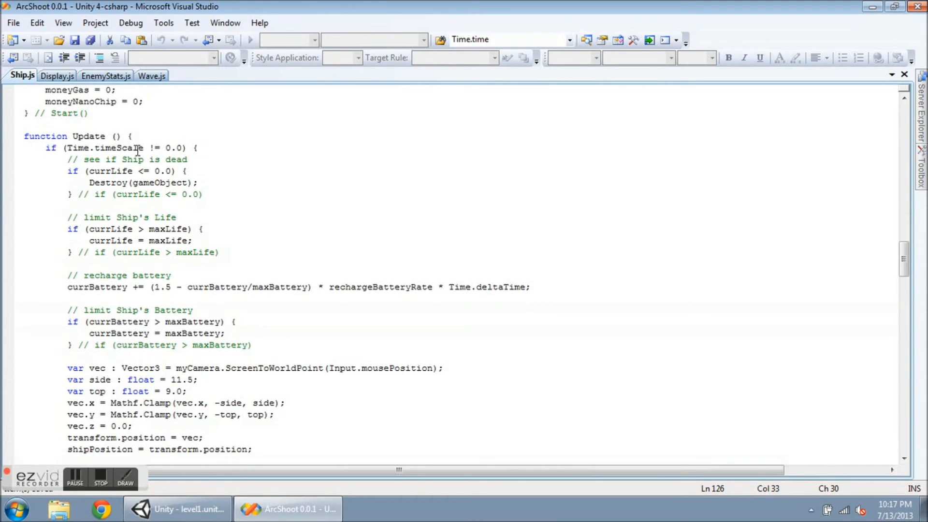
mouse_move(212, 164)
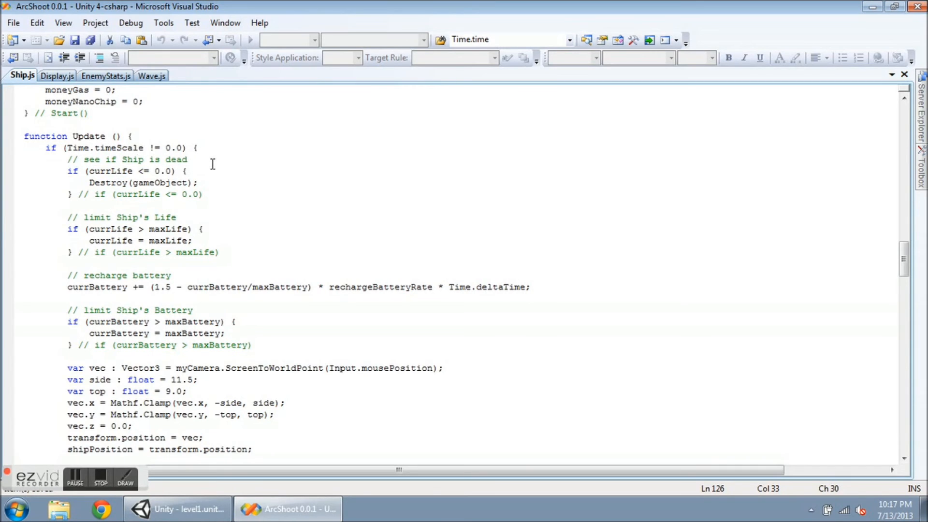